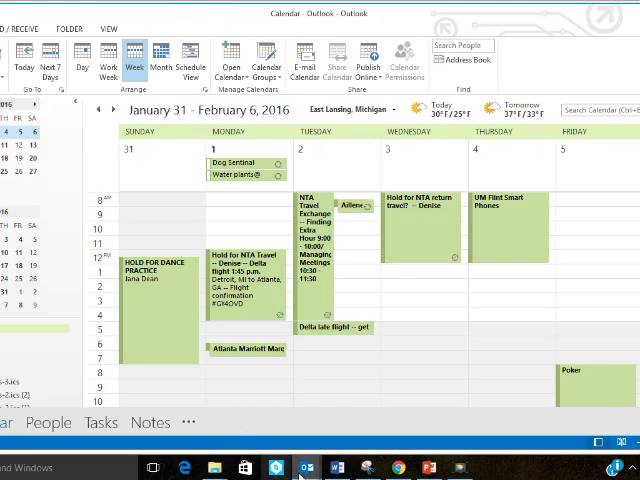
Step: Switch from the Calendar week view to the Mail Inbox via the navigation bar
click(14, 428)
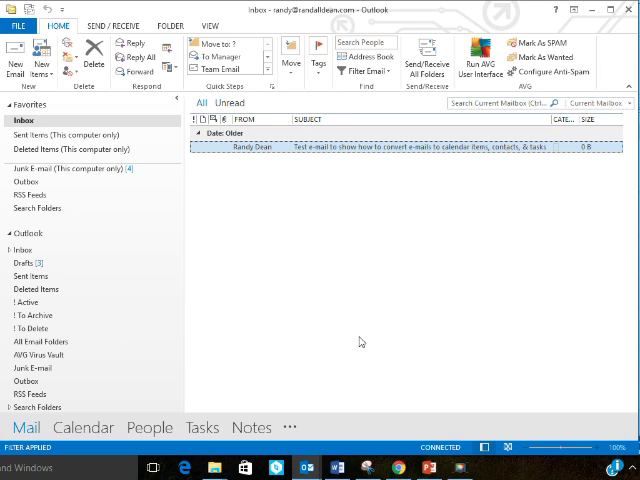
mouse_move(186, 372)
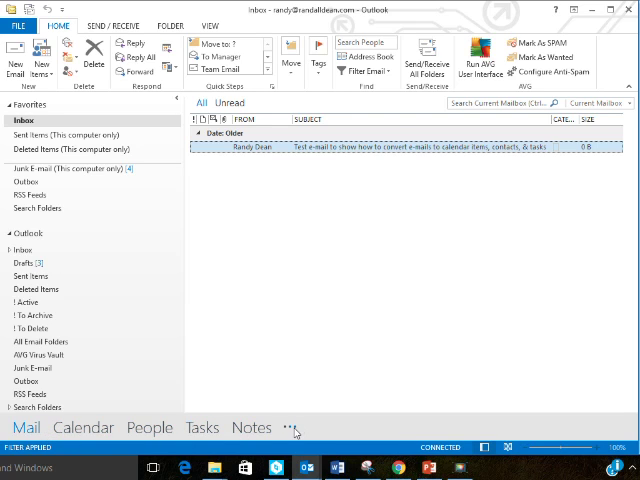
click(294, 428)
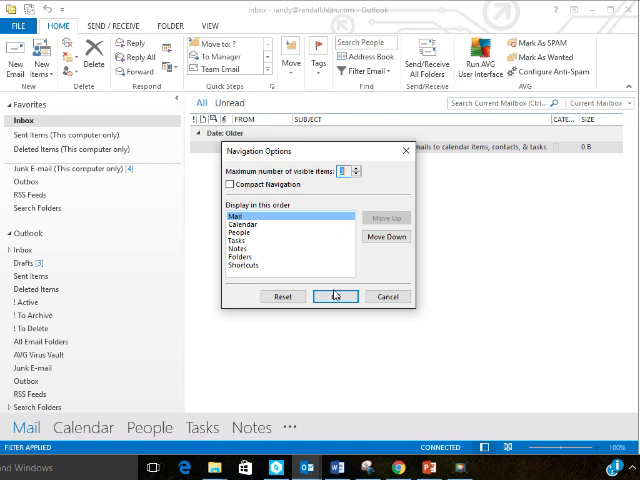
click(336, 296)
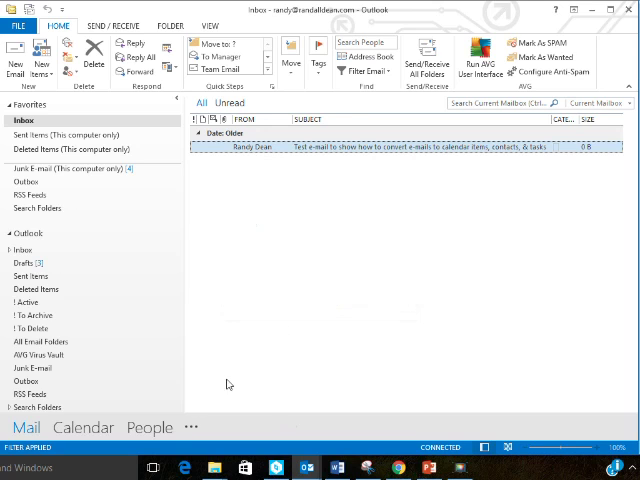
click(196, 428)
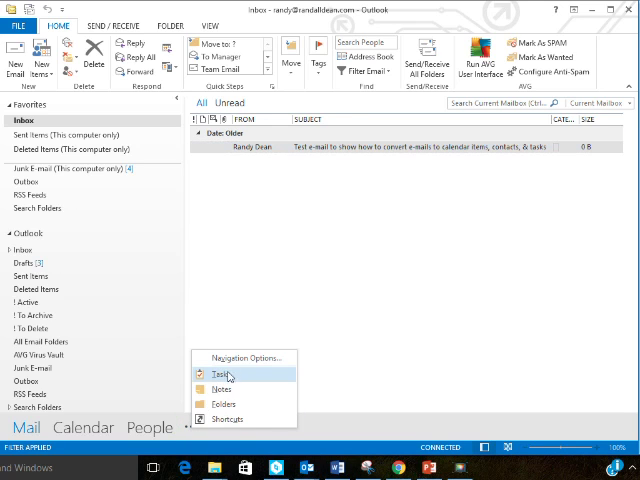
click(244, 358)
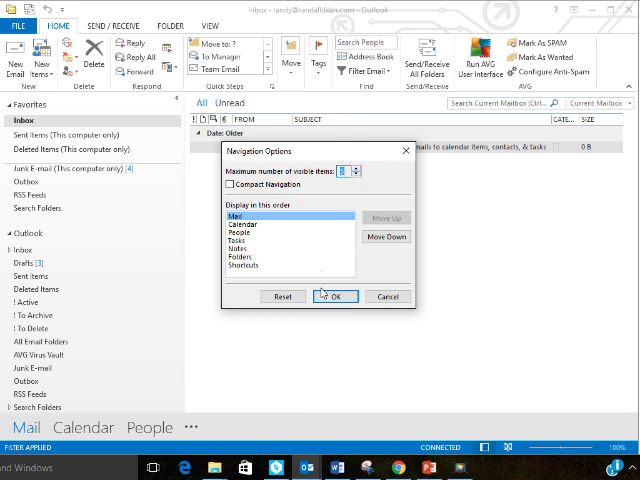
click(336, 296)
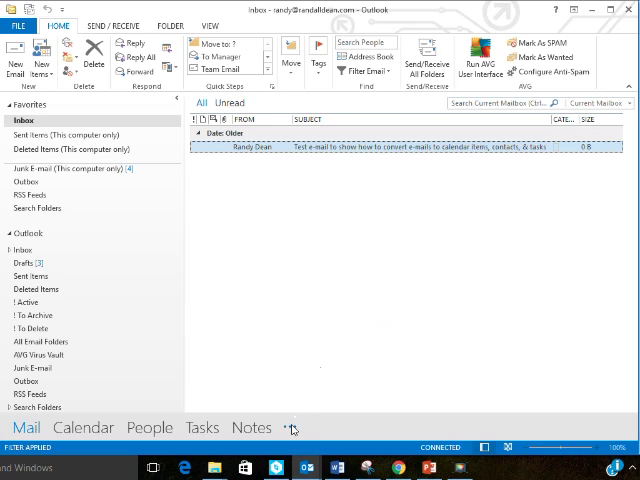
Step: Turn on Compact Navigation in Navigation Options so Mail, Calendar, People and Tasks show as icons
click(292, 428)
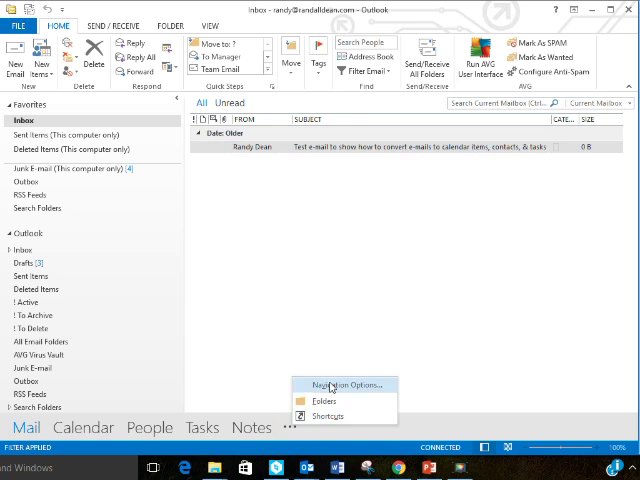
click(340, 384)
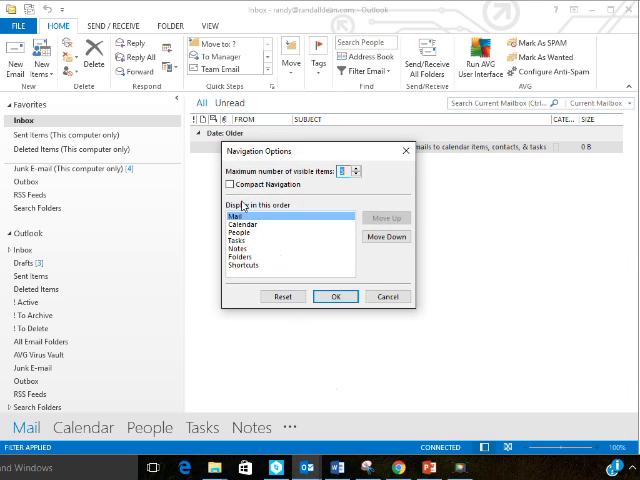
click(354, 172)
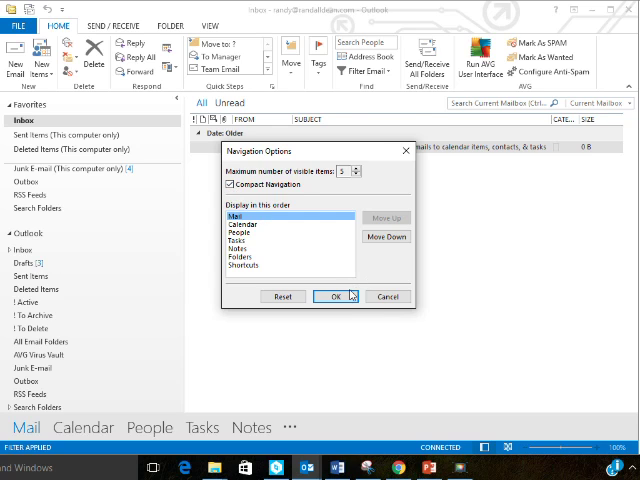
click(336, 296)
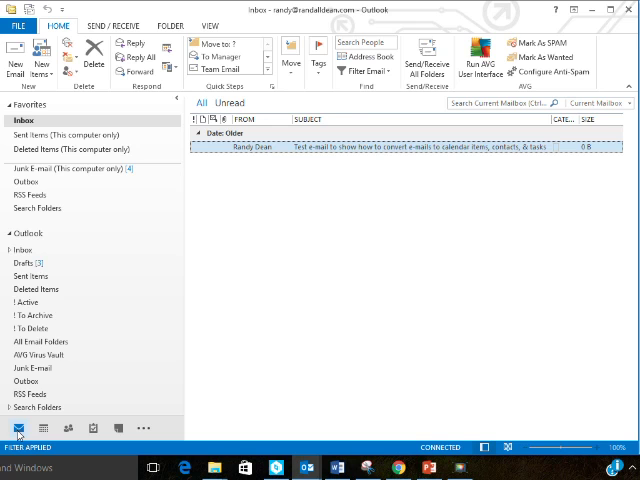
Step: Peek at the calendar month from its compact icon, then dismiss the peek
click(48, 428)
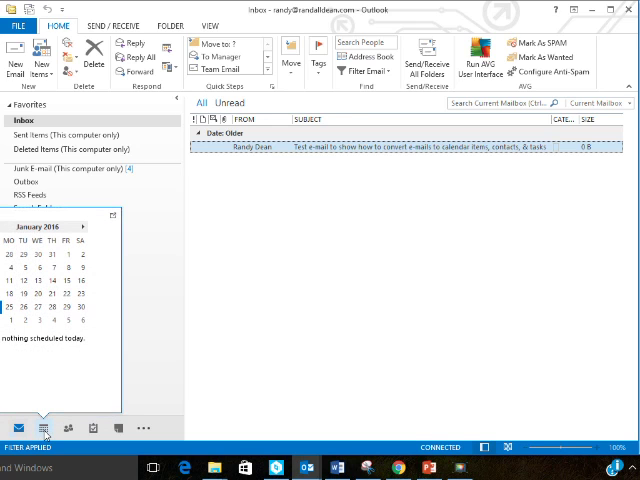
click(50, 428)
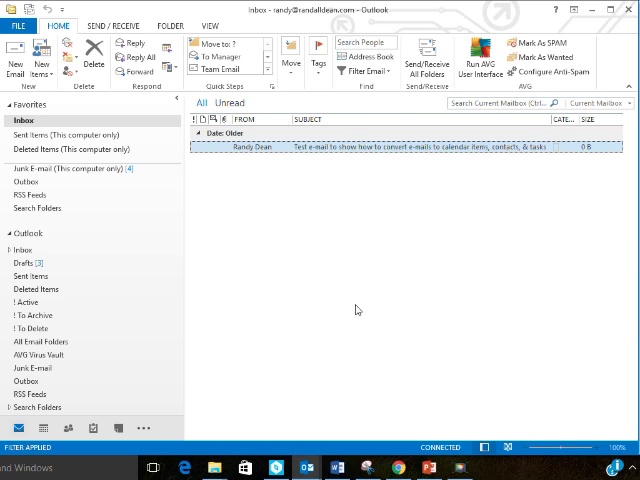
mouse_move(392, 296)
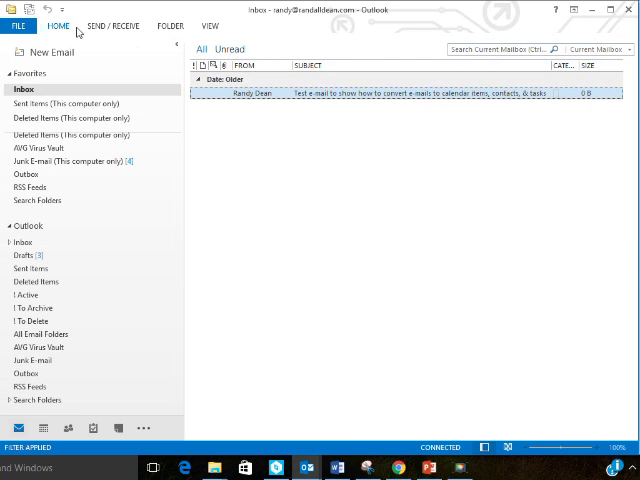
click(56, 26)
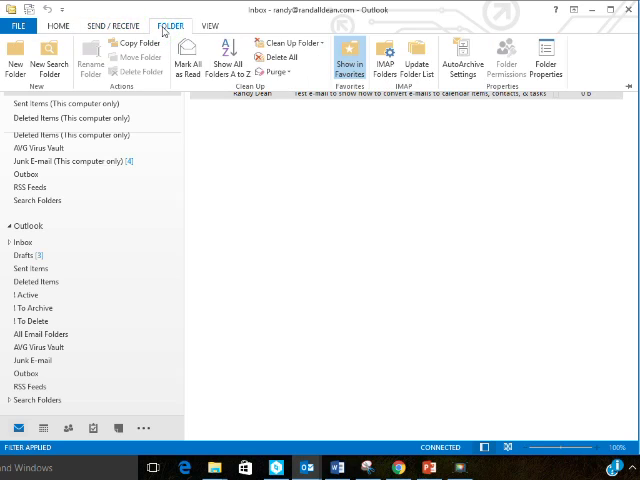
mouse_move(564, 100)
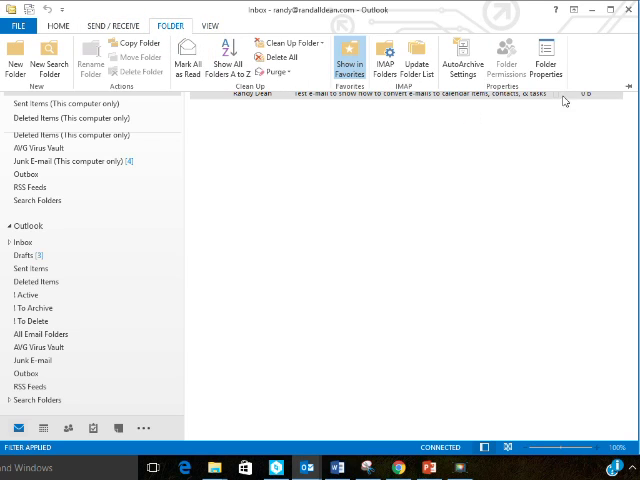
mouse_move(630, 88)
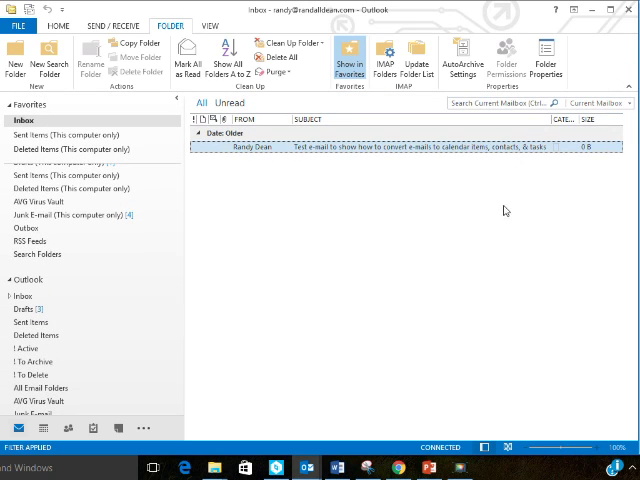
click(58, 24)
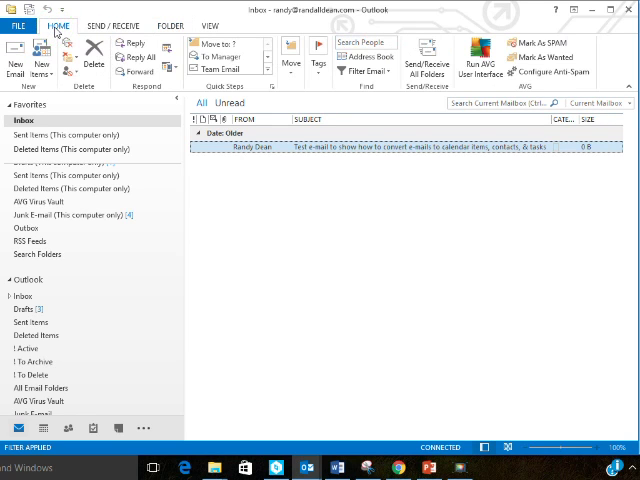
click(170, 24)
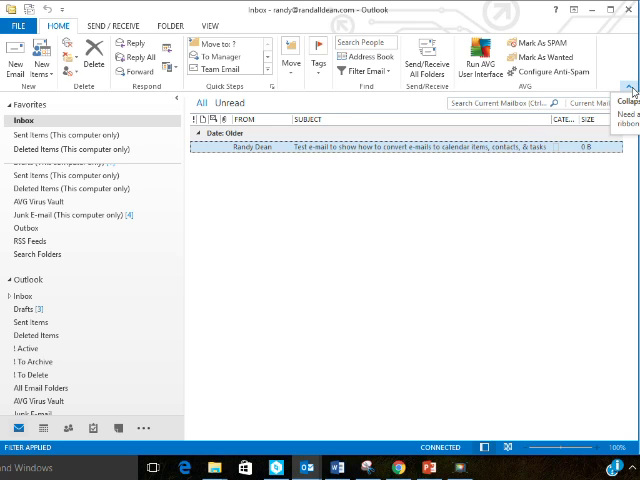
click(632, 90)
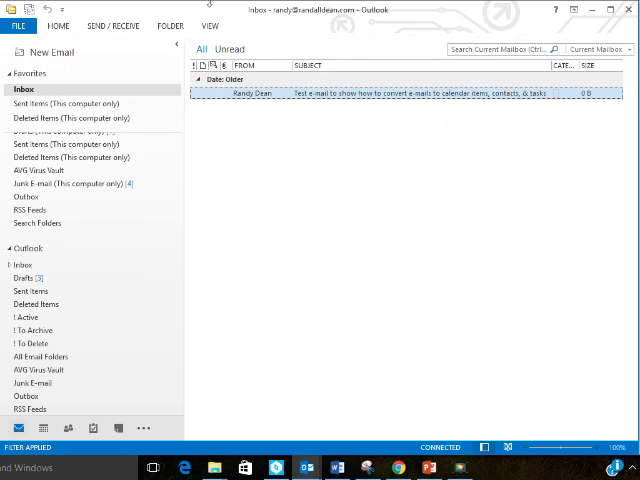
click(56, 26)
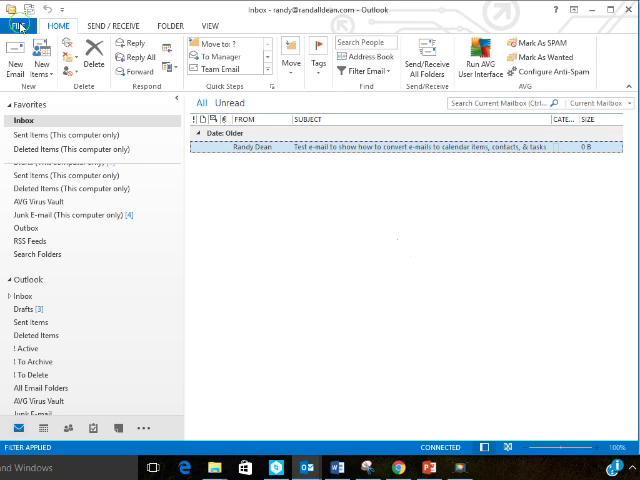
Step: Bring up Outlook Options on the Advanced page, where Inbox is listed as the startup folder
click(22, 24)
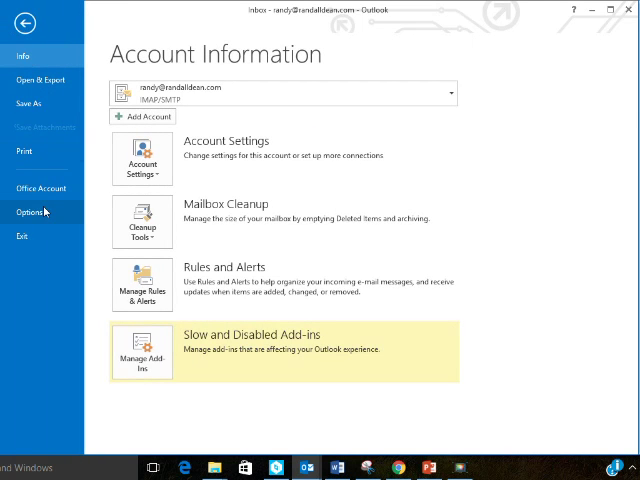
click(28, 212)
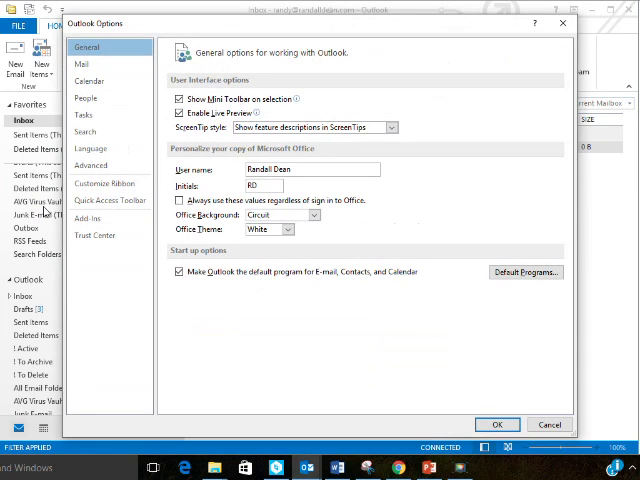
click(92, 164)
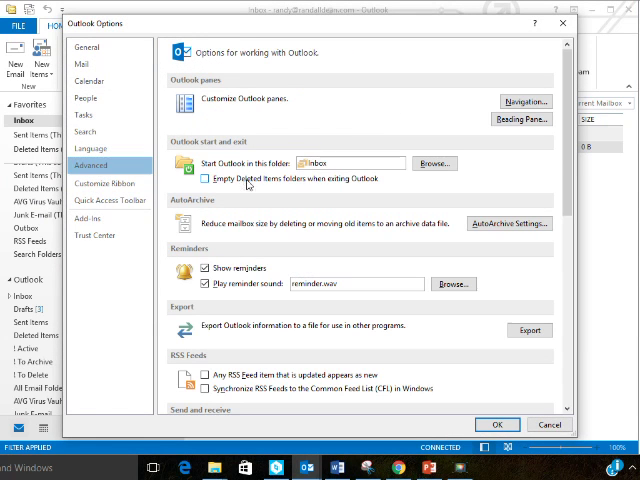
click(204, 180)
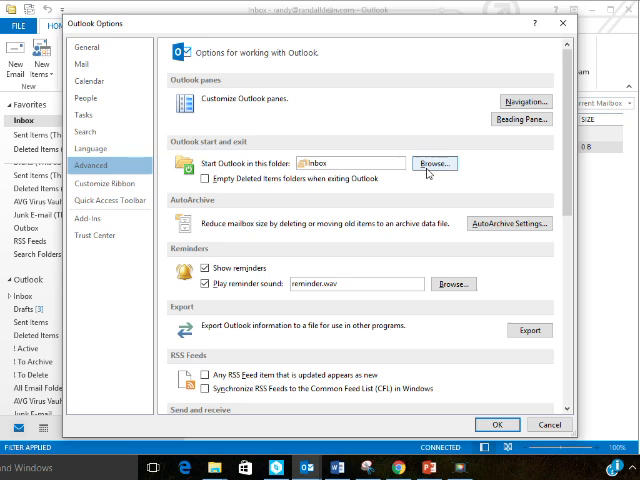
Step: Keep Inbox as the folder Outlook starts in and confirm Outlook Options
click(432, 164)
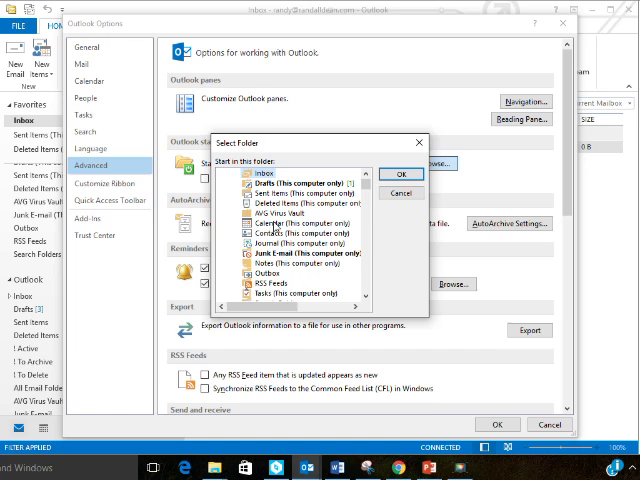
mouse_move(290, 218)
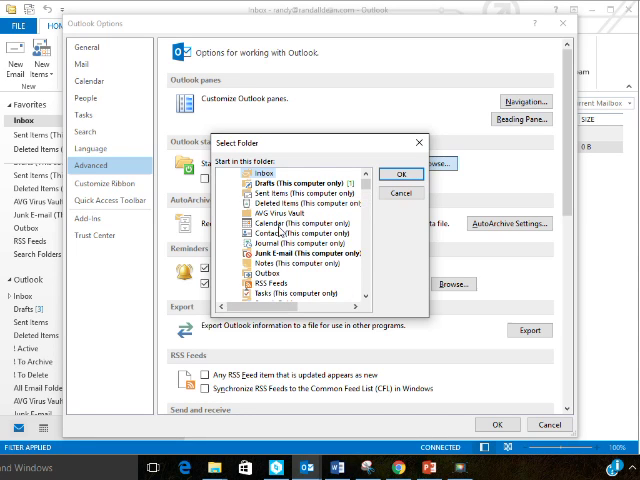
mouse_move(284, 232)
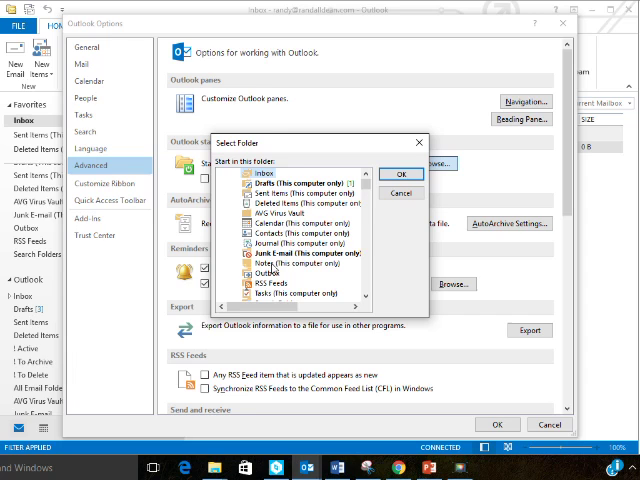
mouse_move(286, 298)
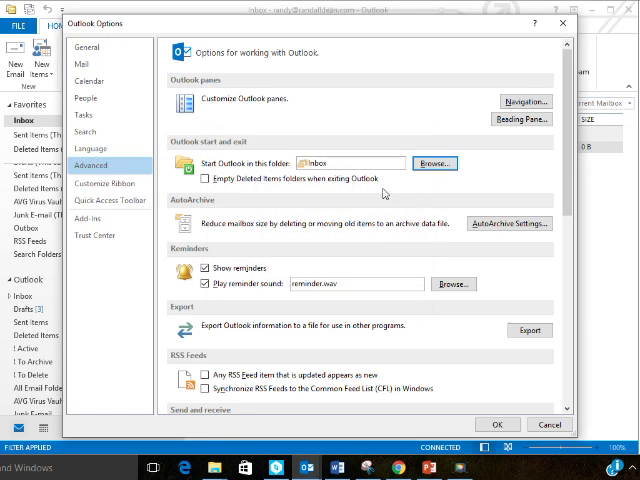
click(548, 424)
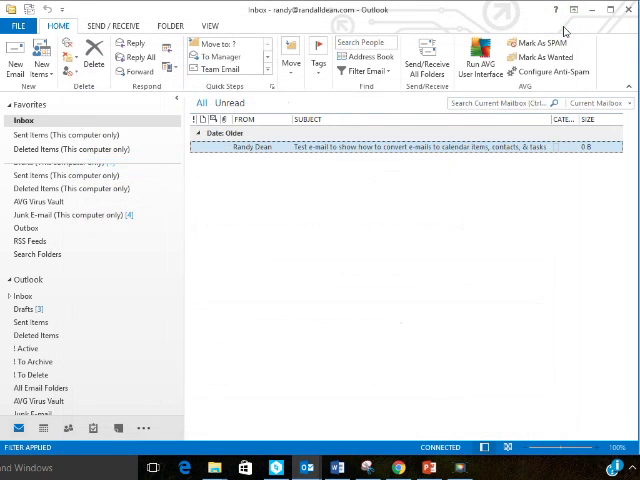